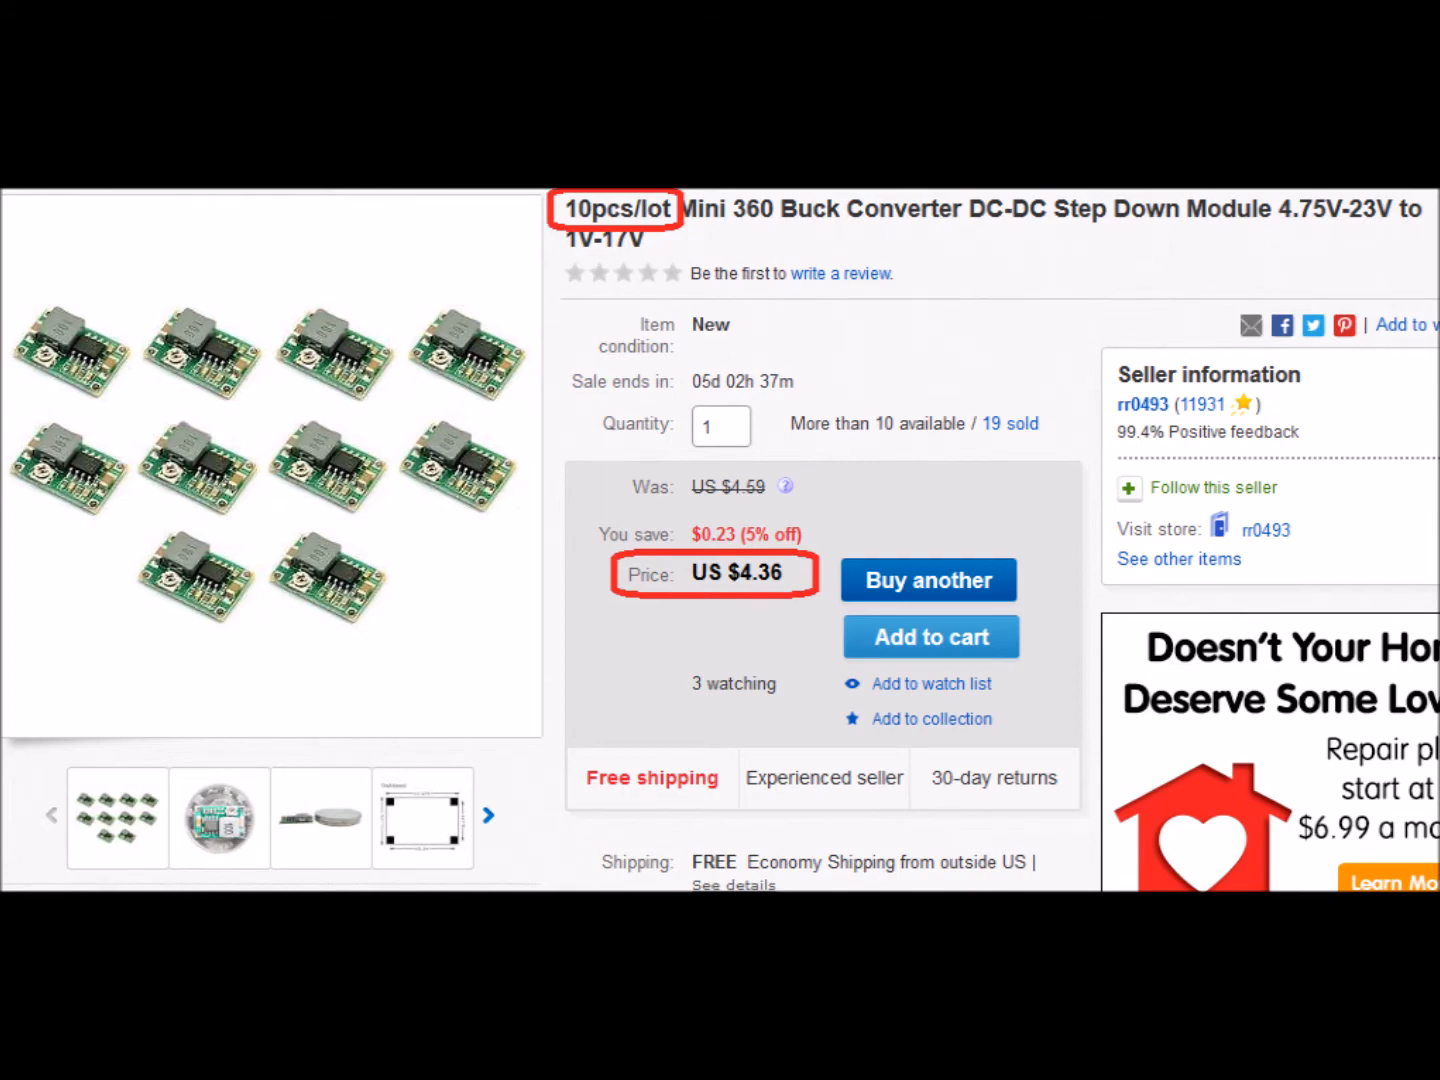
scroll("down", 3)
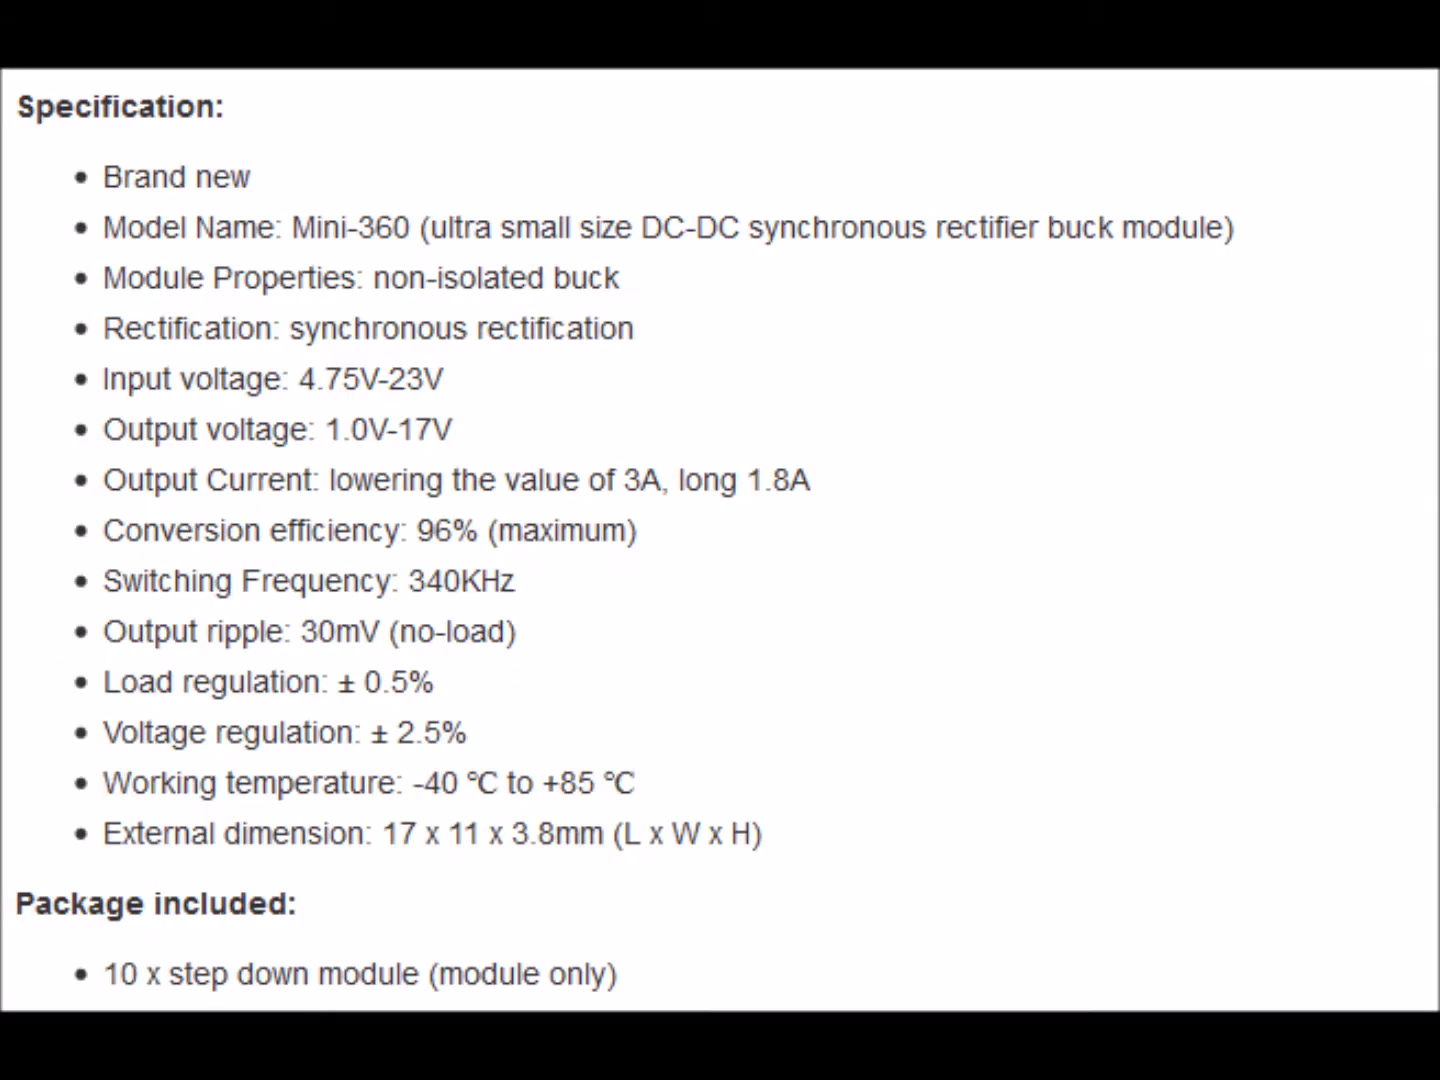